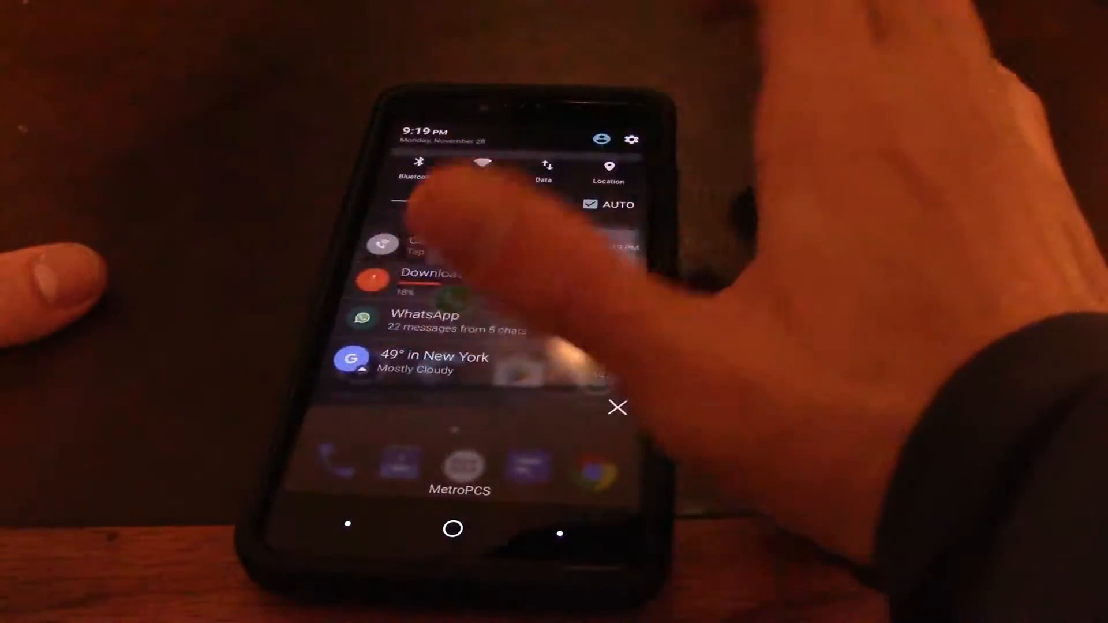
- Go to Settings > About phone, dismiss the storage card update failure, and open System updates
left_click(630, 138)
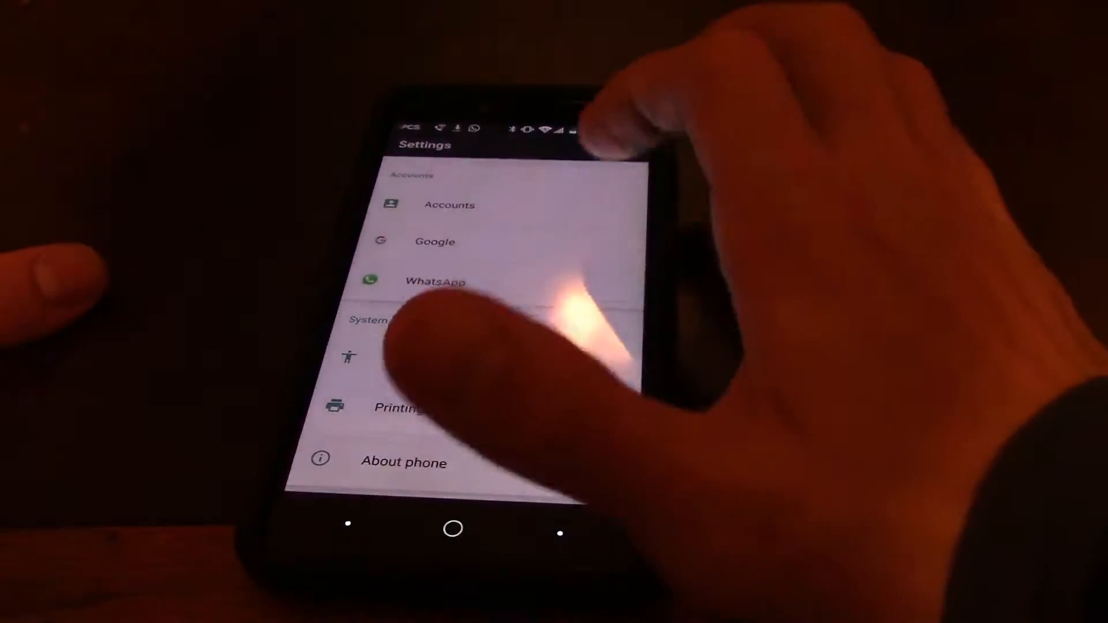
left_click(404, 463)
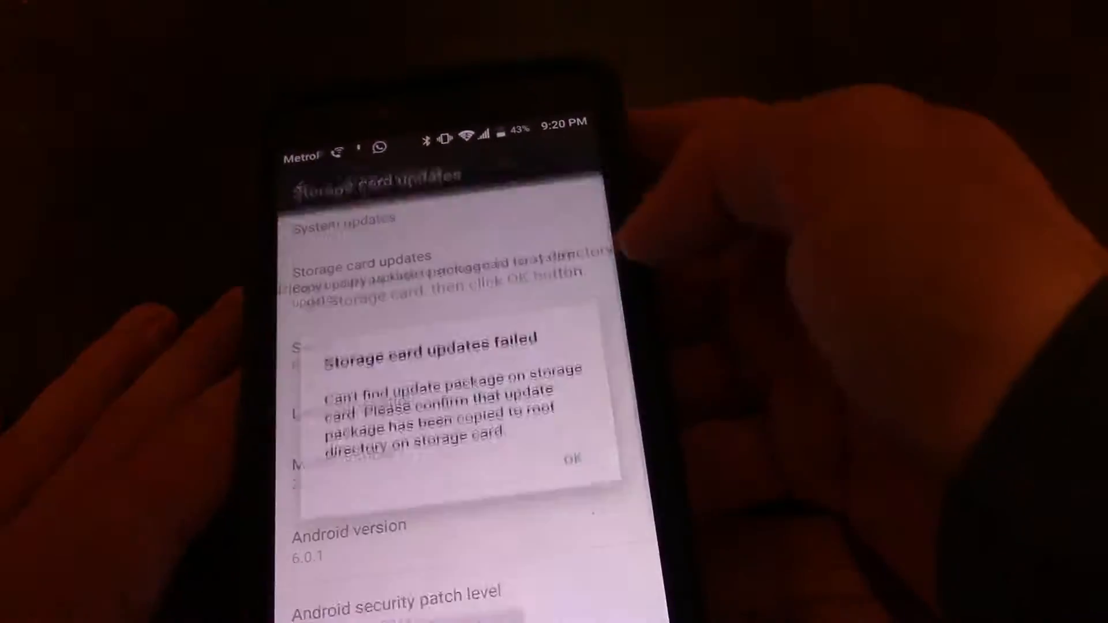
left_click(573, 457)
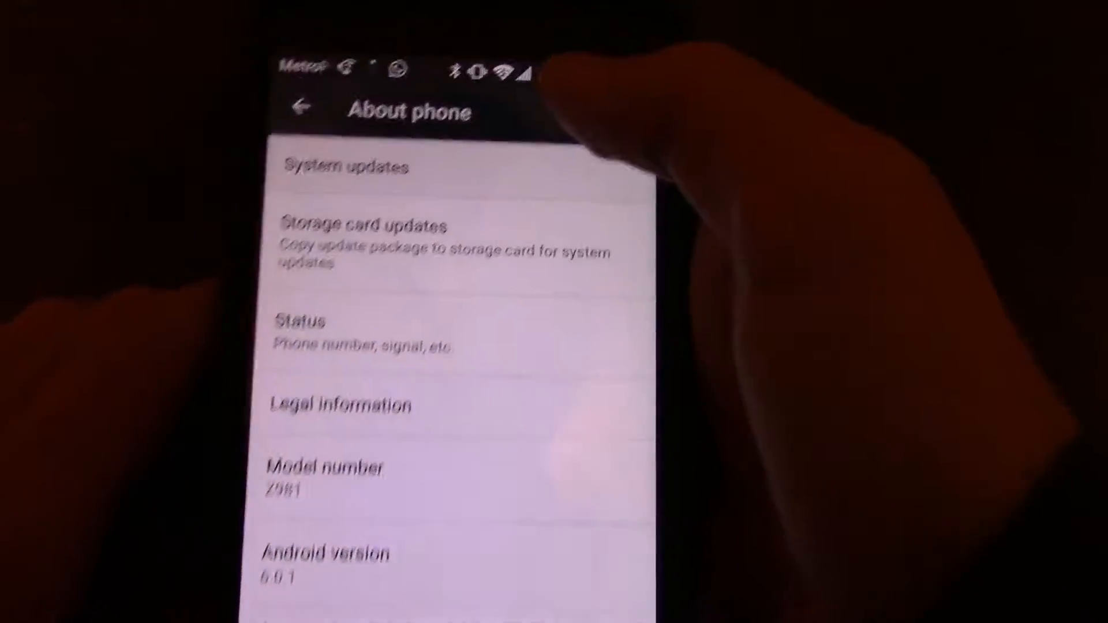
left_click(343, 167)
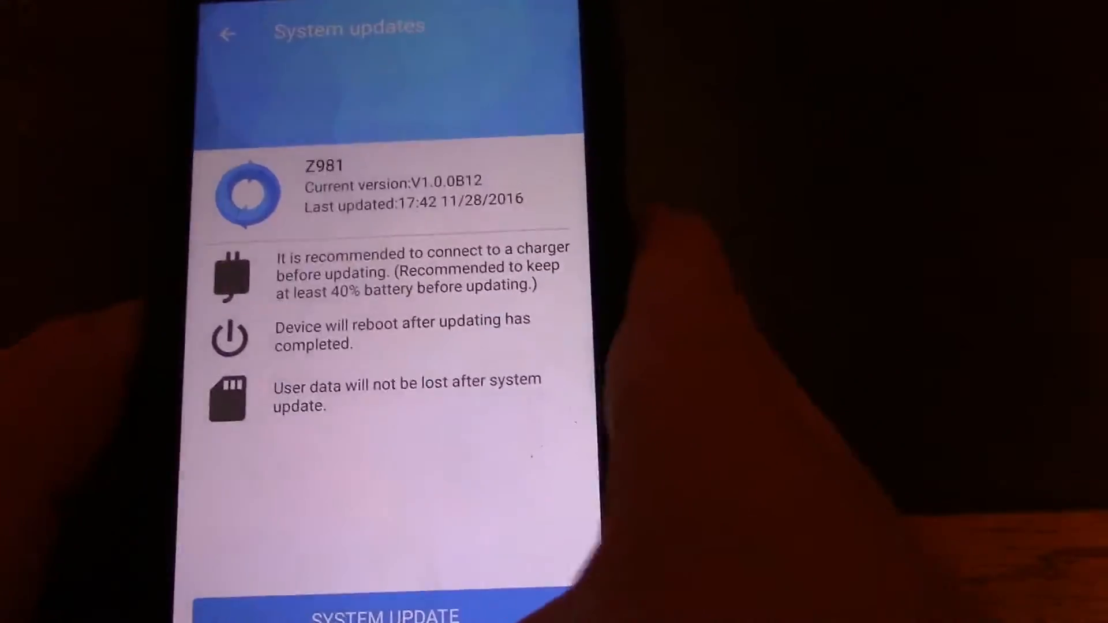